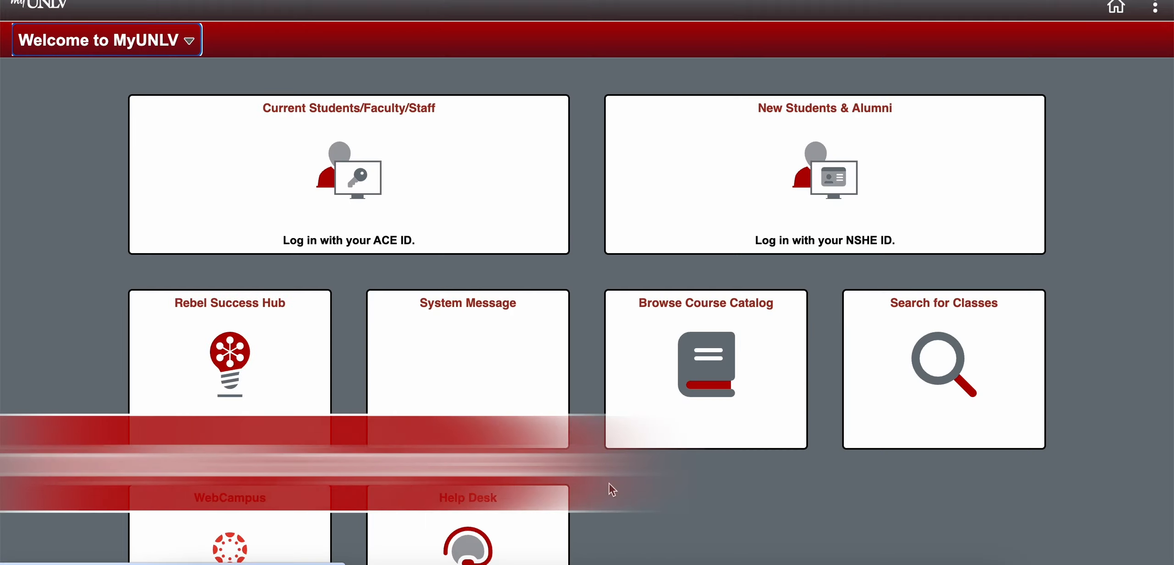
pyautogui.moveTo(524, 247)
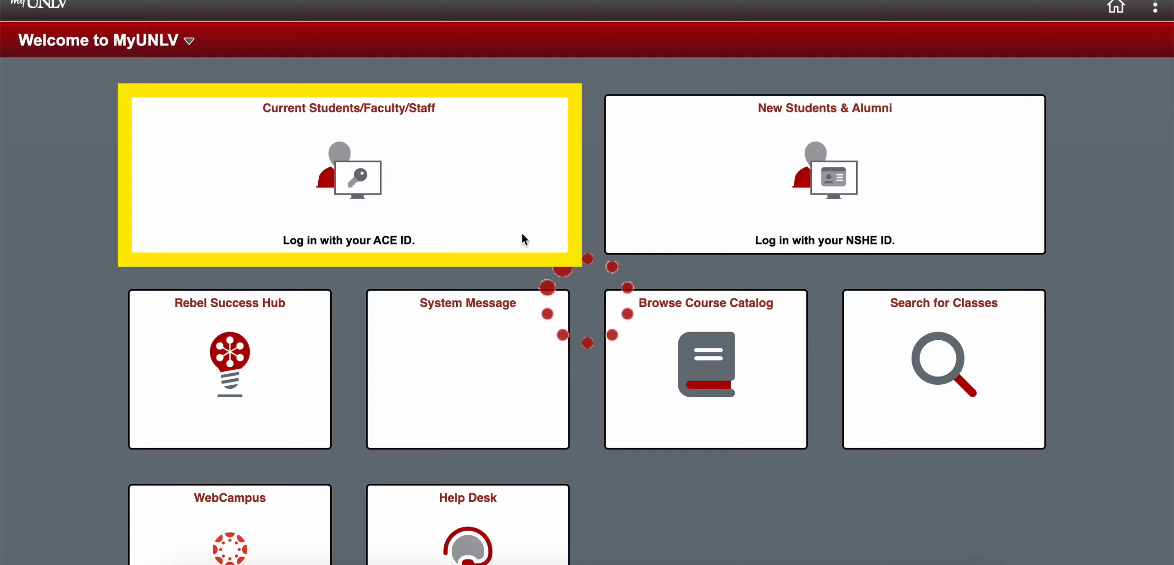
# - Log in as a current student with the ACE ID and open Personal Information
pyautogui.click(348, 176)
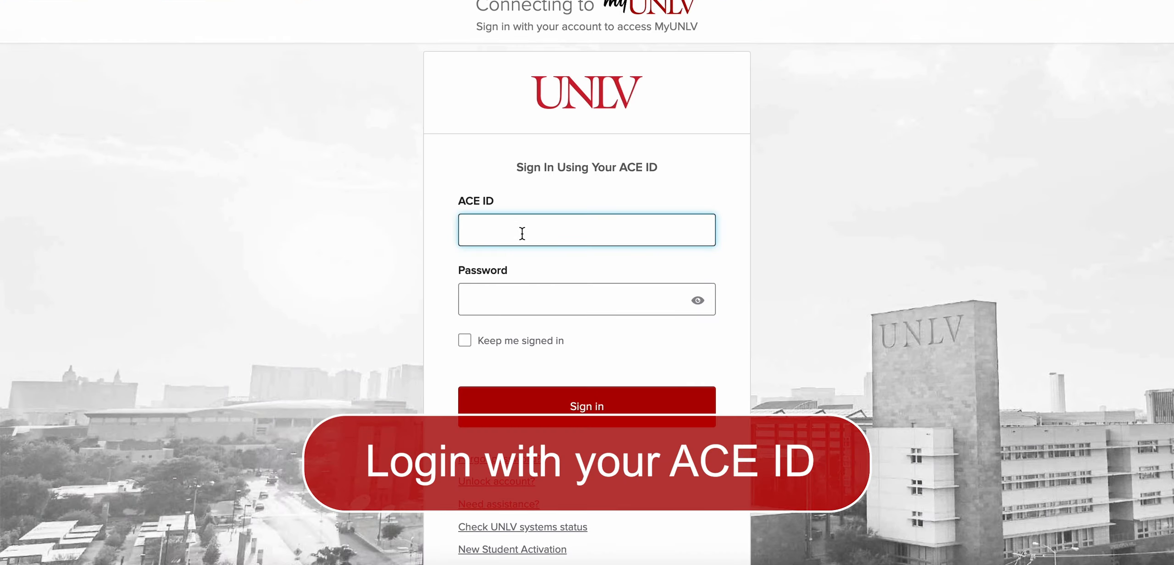
pyautogui.click(587, 406)
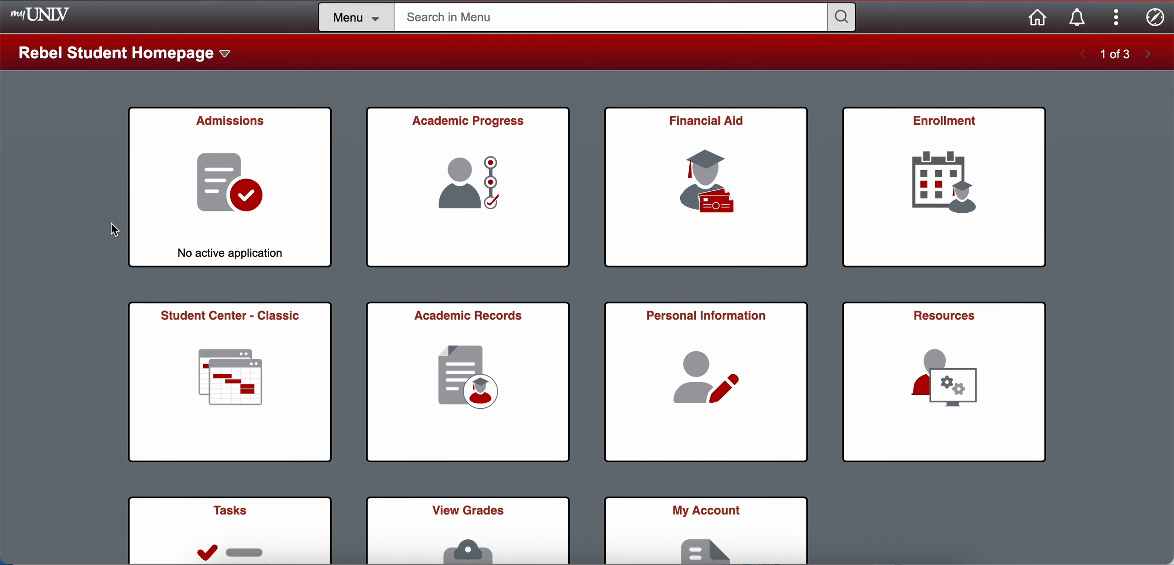
pyautogui.click(704, 381)
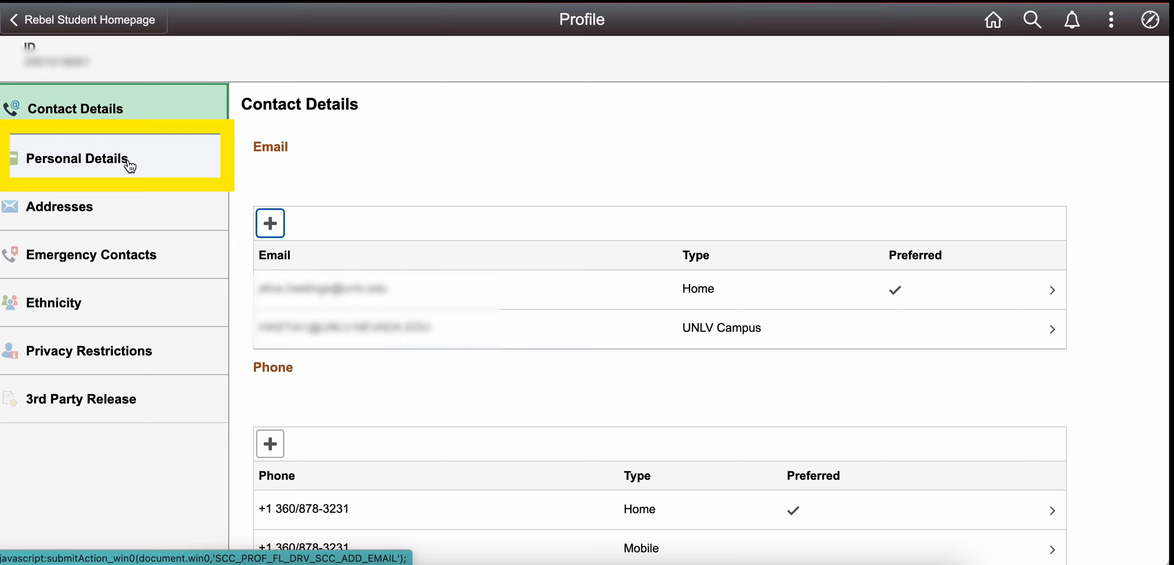
# - Show Personal Details with the primary and preferred names list
pyautogui.click(74, 157)
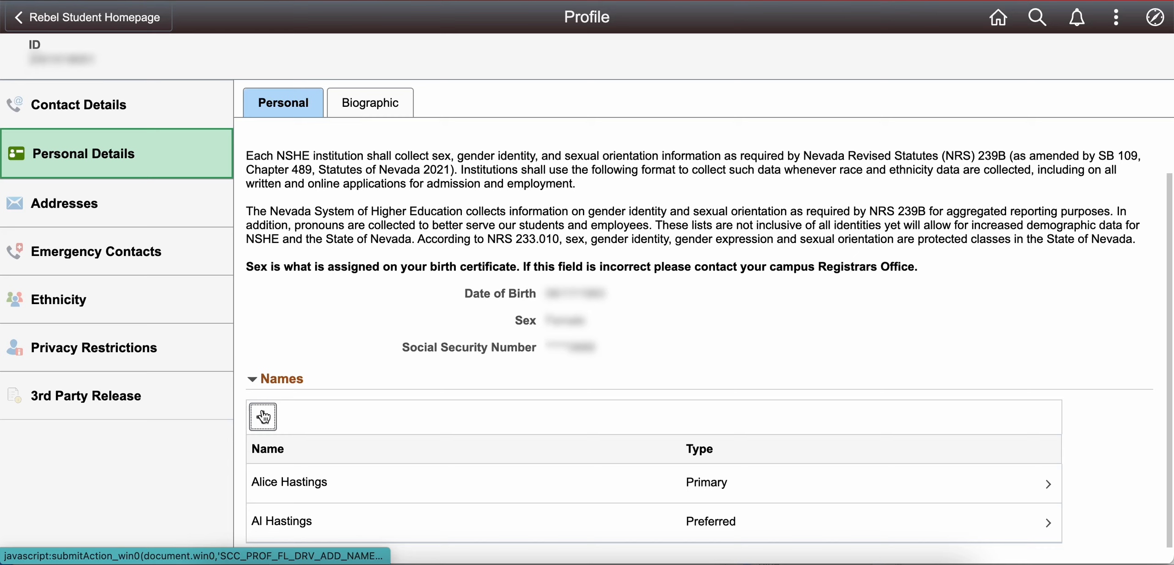
pyautogui.click(262, 417)
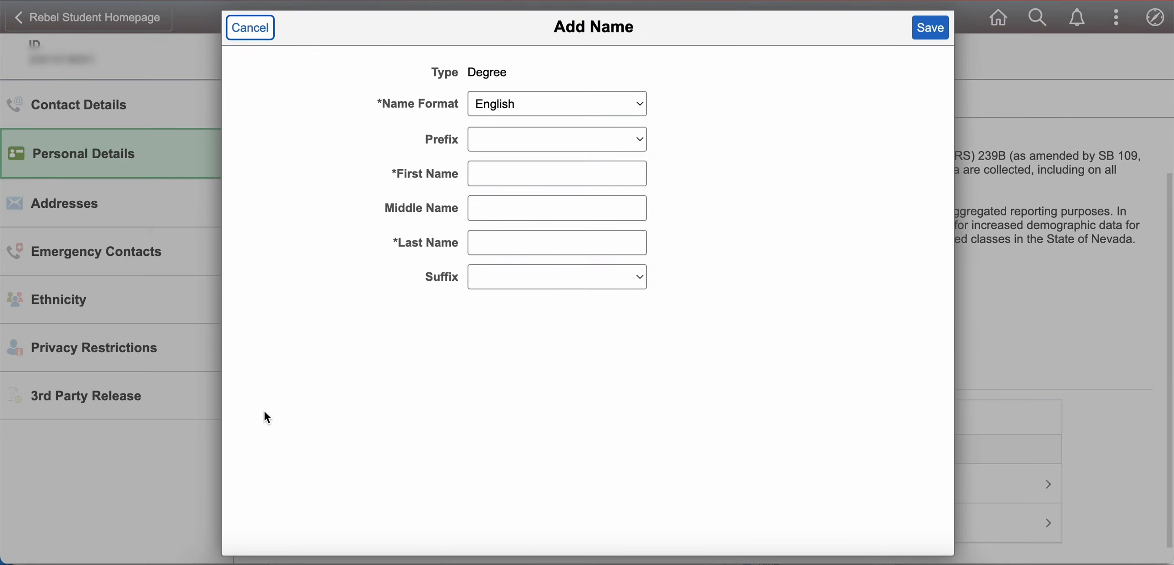
pyautogui.click(556, 139)
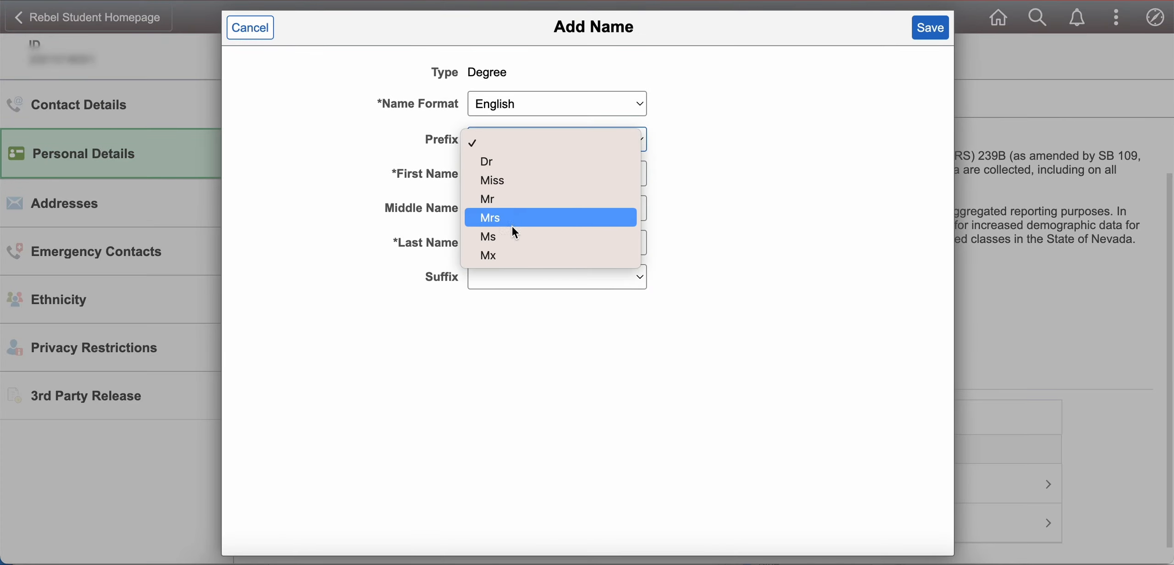
pyautogui.click(488, 255)
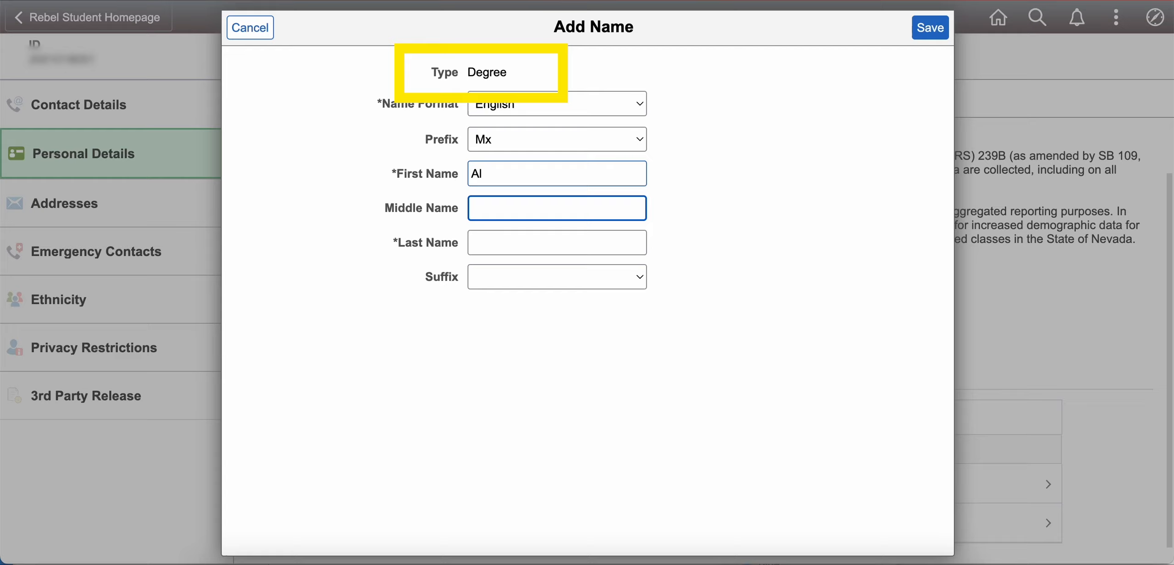
pyautogui.click(556, 242)
pyautogui.write('H')
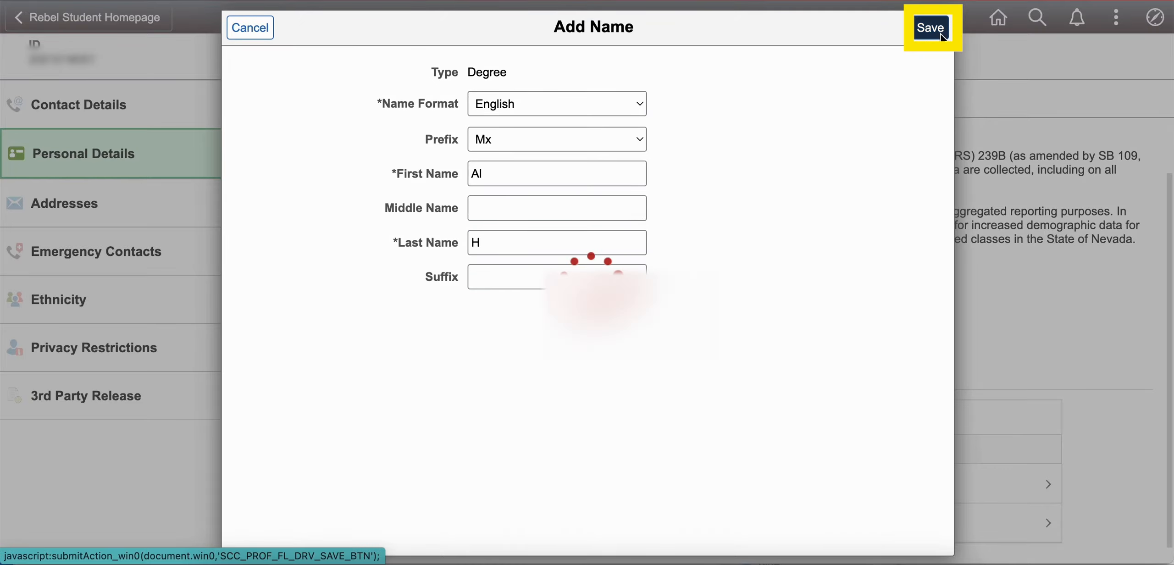
pyautogui.click(930, 27)
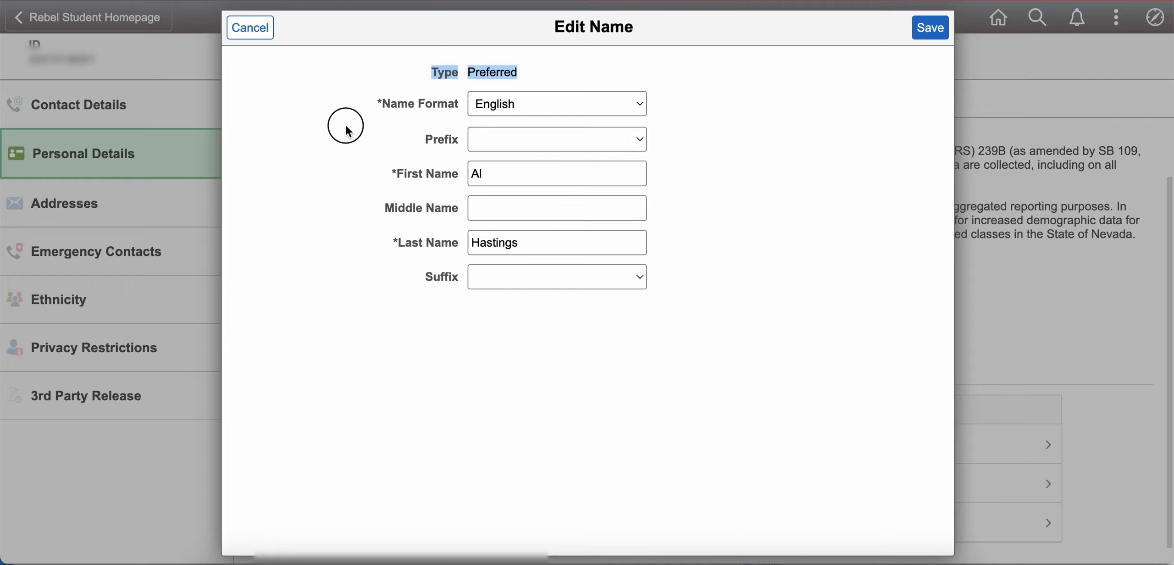
# - Save the edited preferred first name, then open Gender Identity on the Biographic tab
pyautogui.click(556, 173)
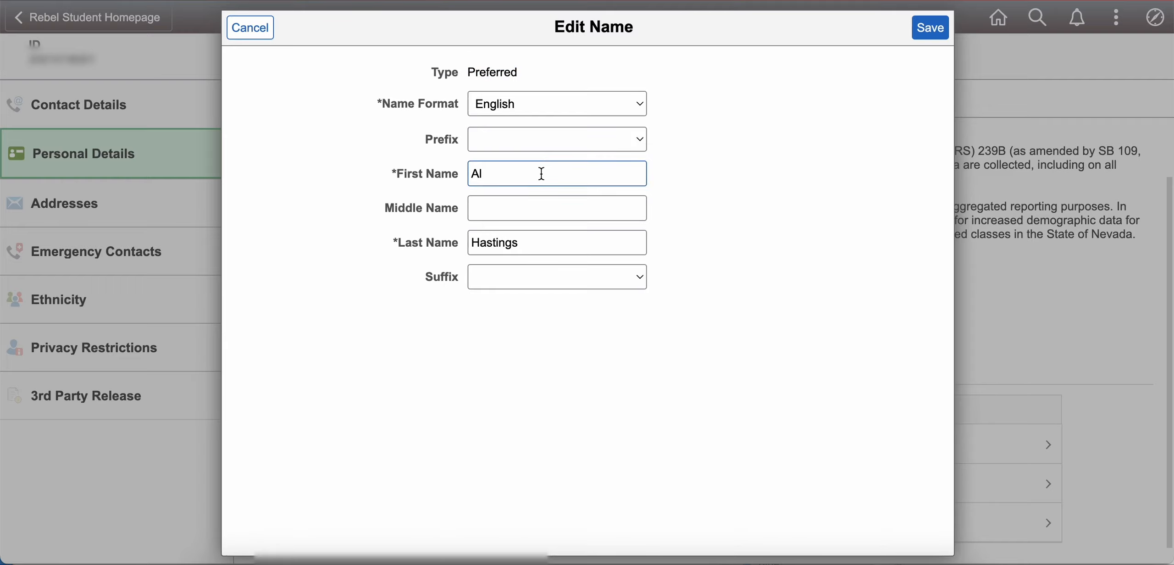
pyautogui.click(930, 27)
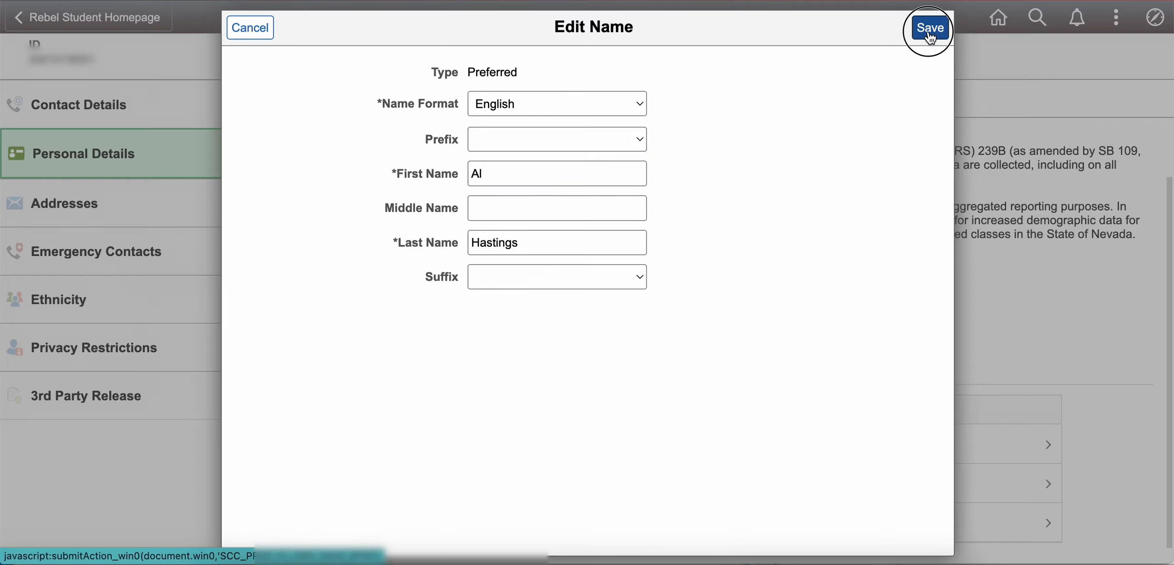
pyautogui.click(928, 27)
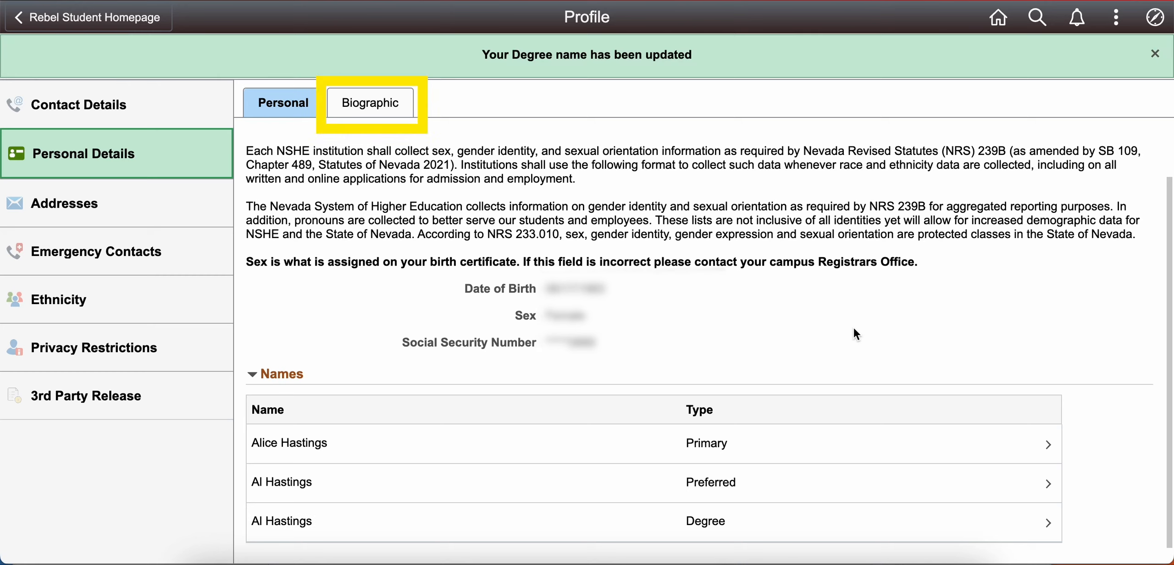
pyautogui.click(370, 103)
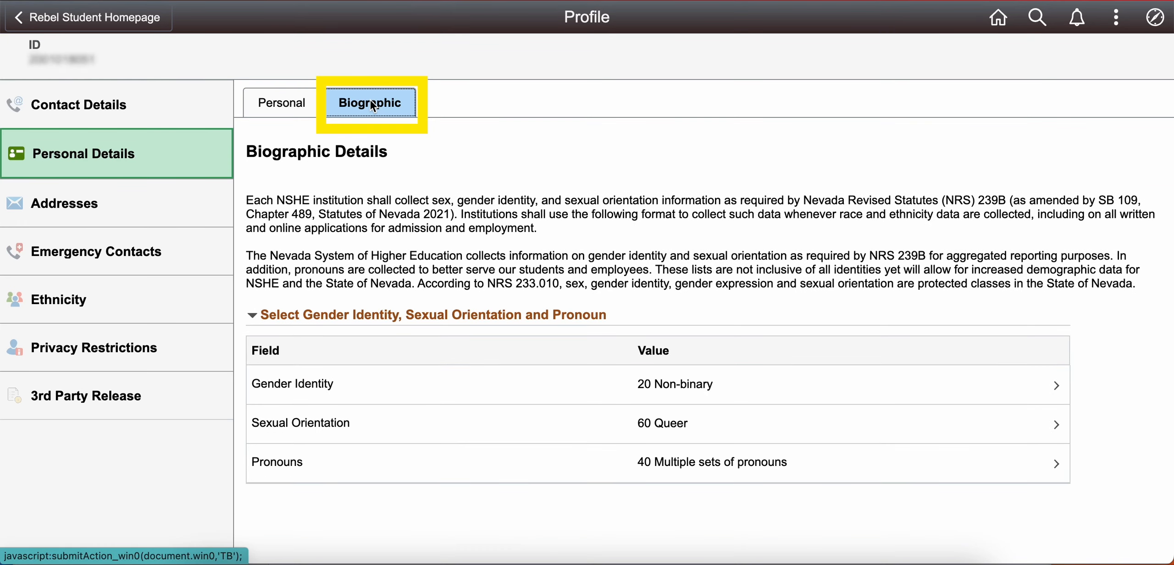
pyautogui.click(1056, 385)
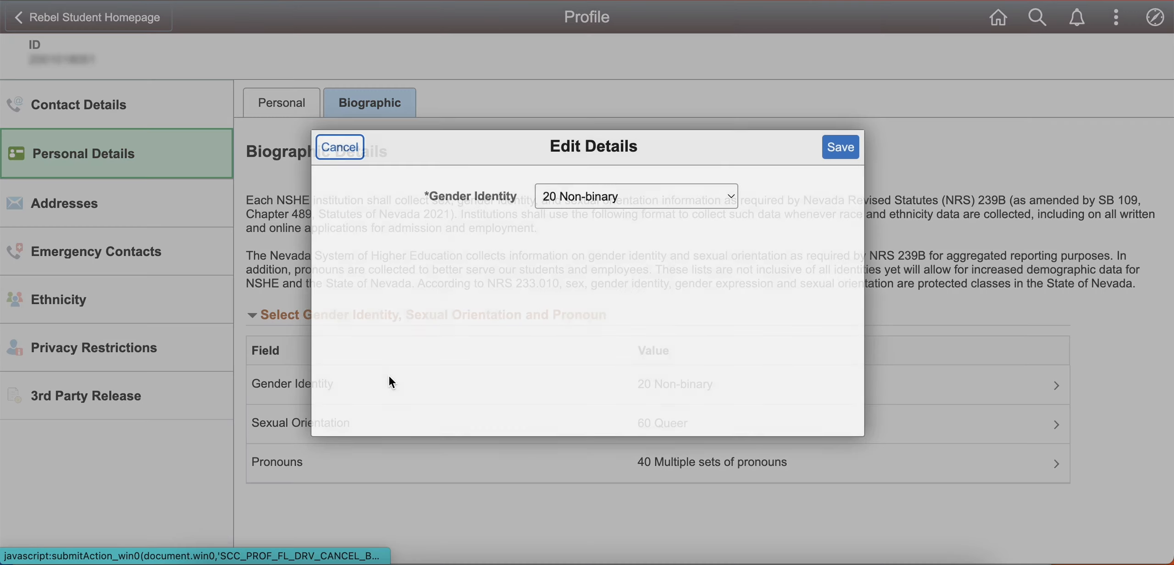
# - Keep gender identity Non-binary, sexual orientation Queer, and save Multiple sets of pronouns
pyautogui.click(635, 196)
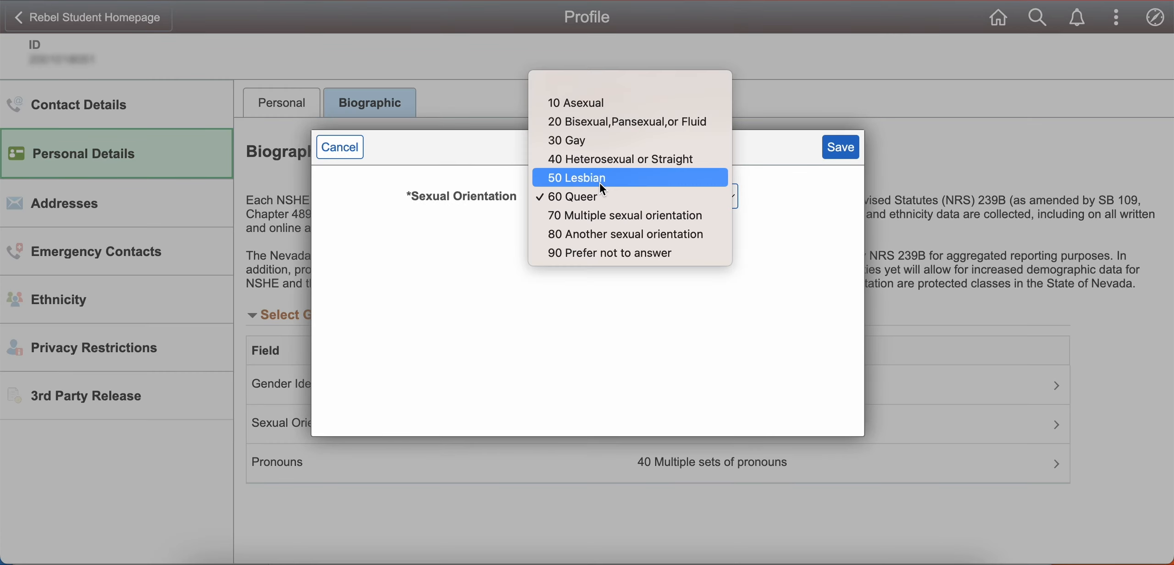
pyautogui.moveTo(608, 253)
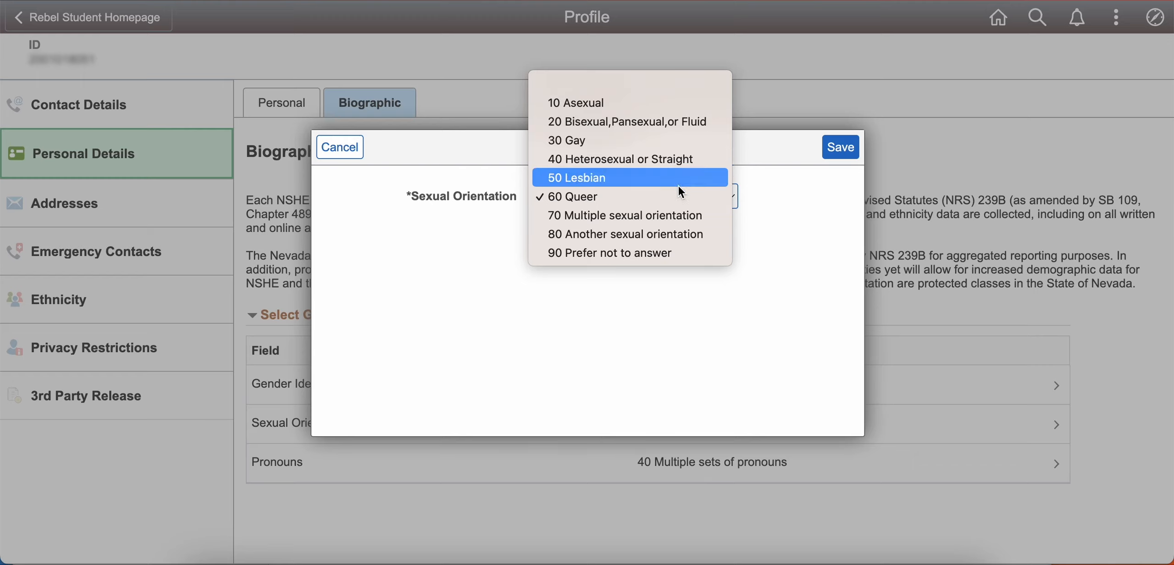
pyautogui.click(338, 147)
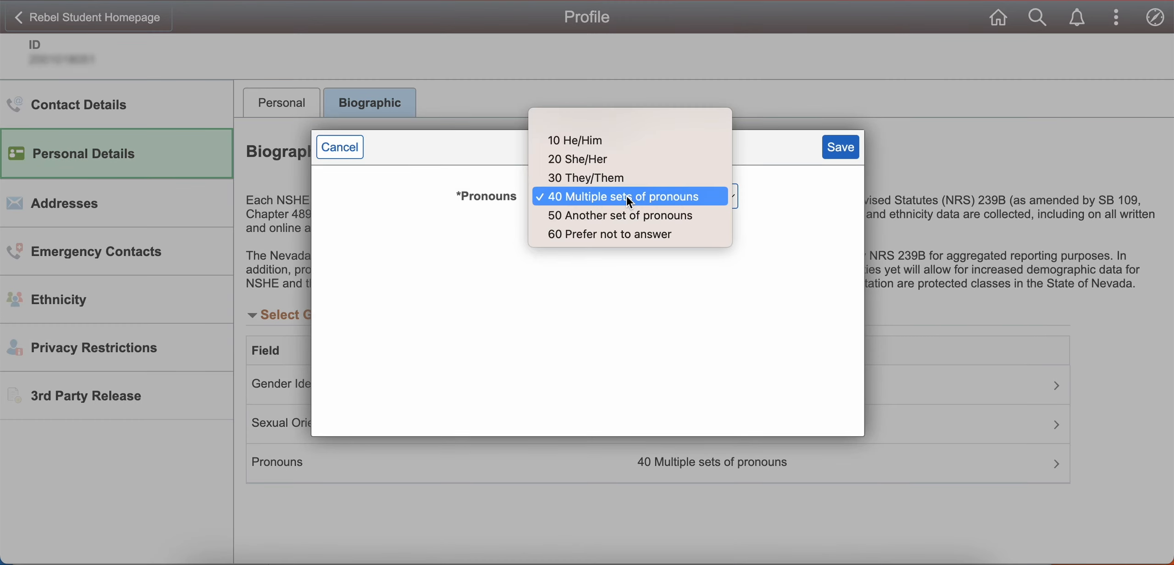
pyautogui.moveTo(628, 177)
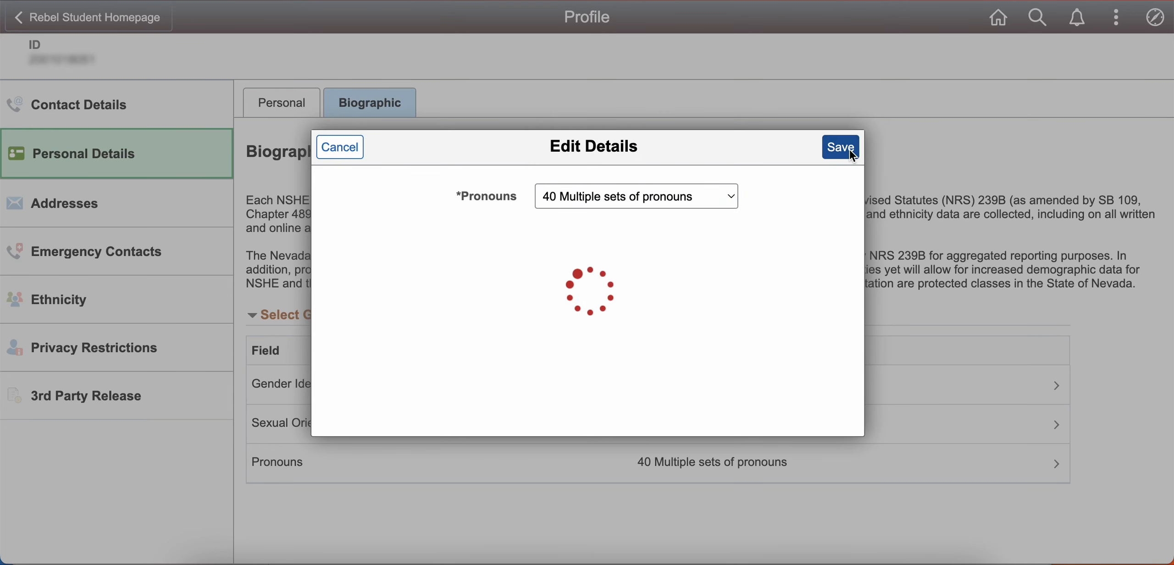
pyautogui.click(840, 146)
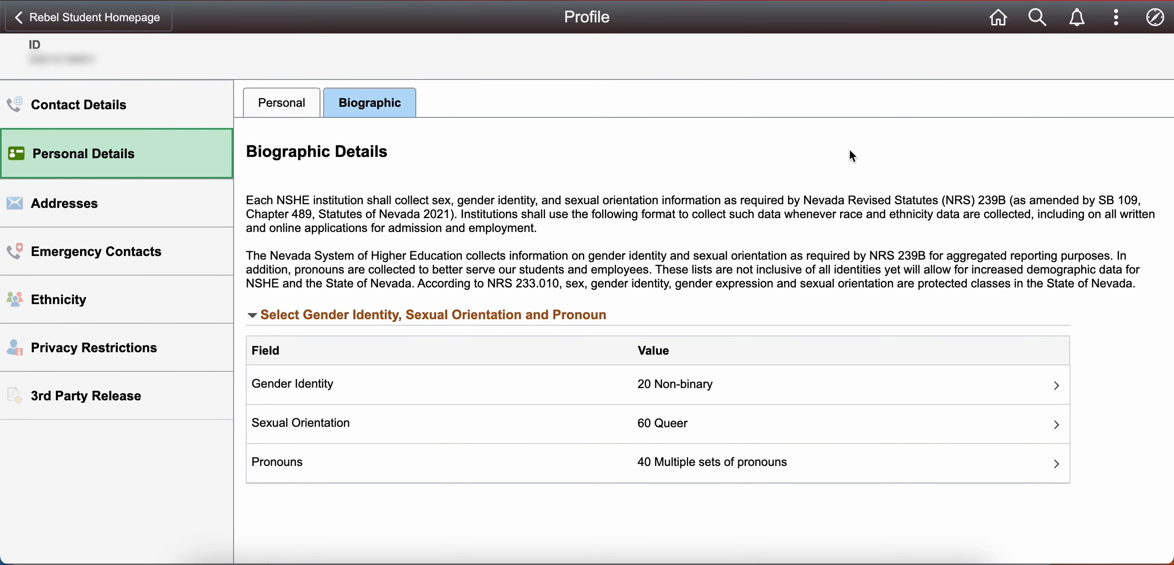